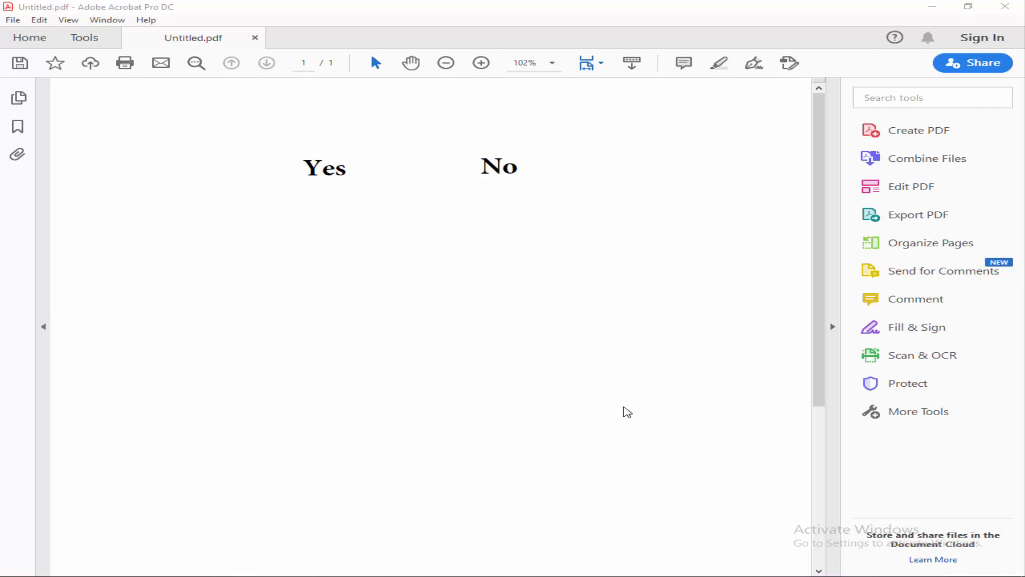
pyautogui.moveTo(326, 242)
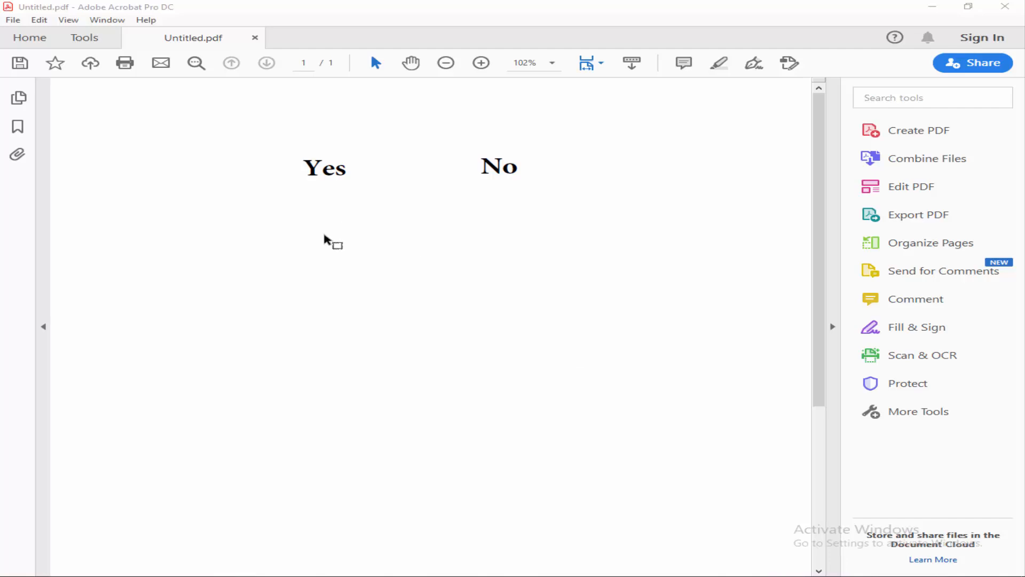
pyautogui.moveTo(354, 231)
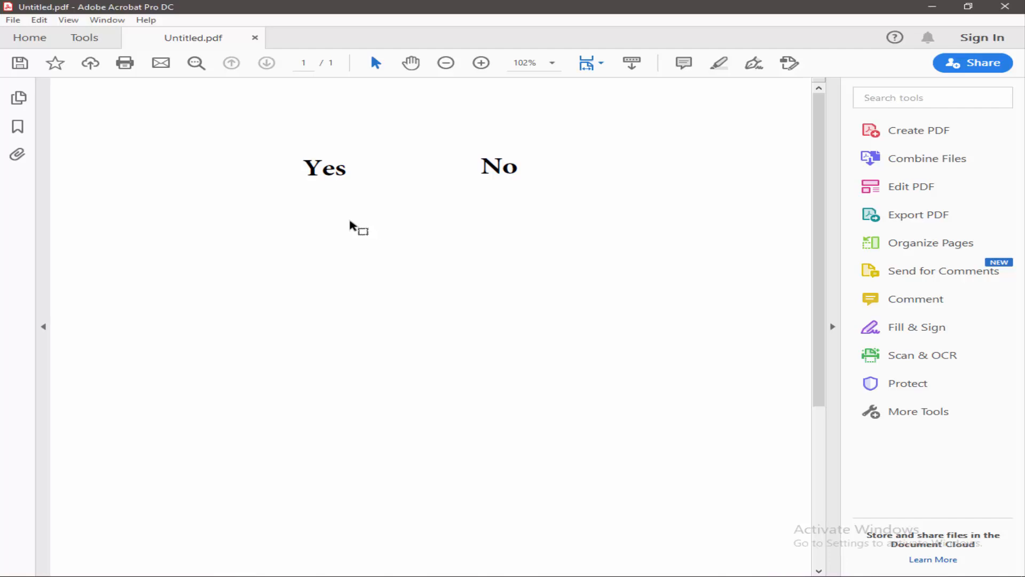
pyautogui.moveTo(109, 40)
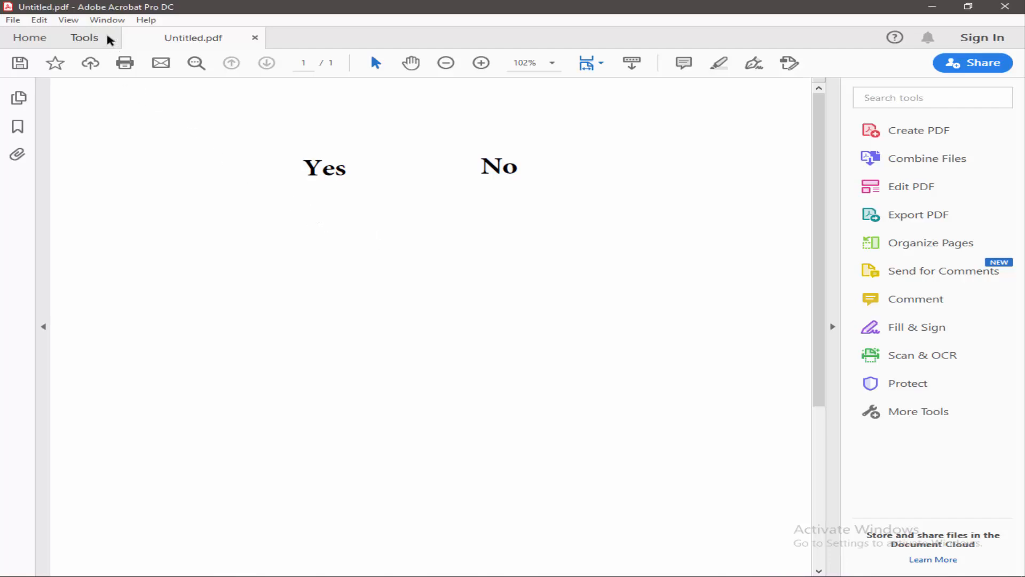
# Enter Prepare Form mode on the Yes/No page via Tools, saving the document when prompted.
pyautogui.click(83, 38)
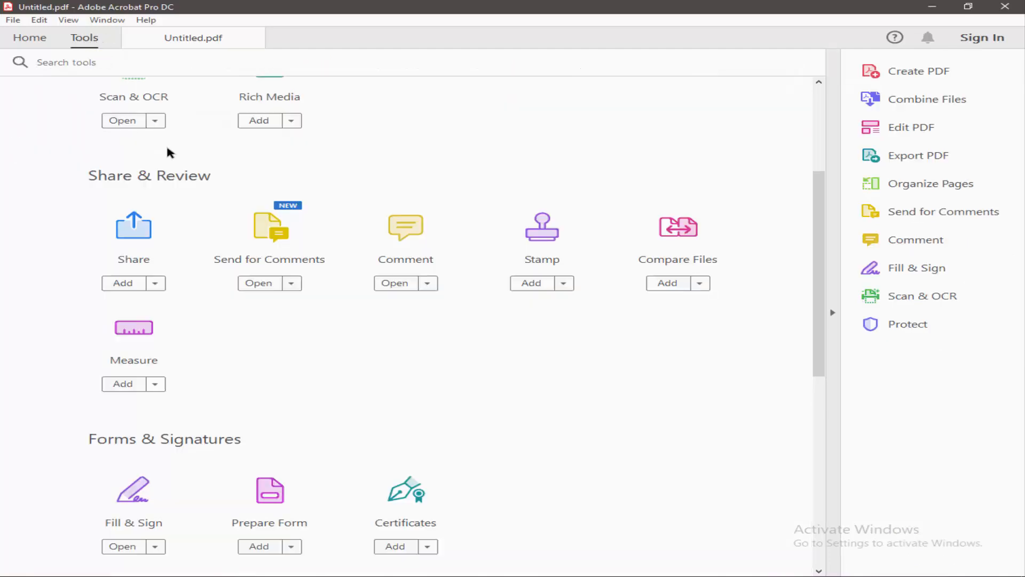
pyautogui.click(258, 546)
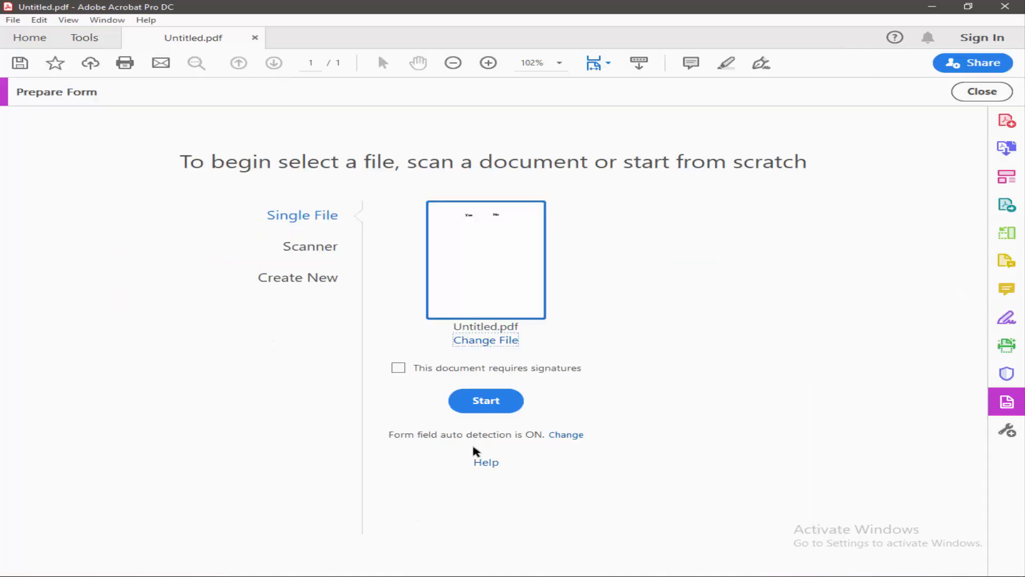
pyautogui.click(484, 400)
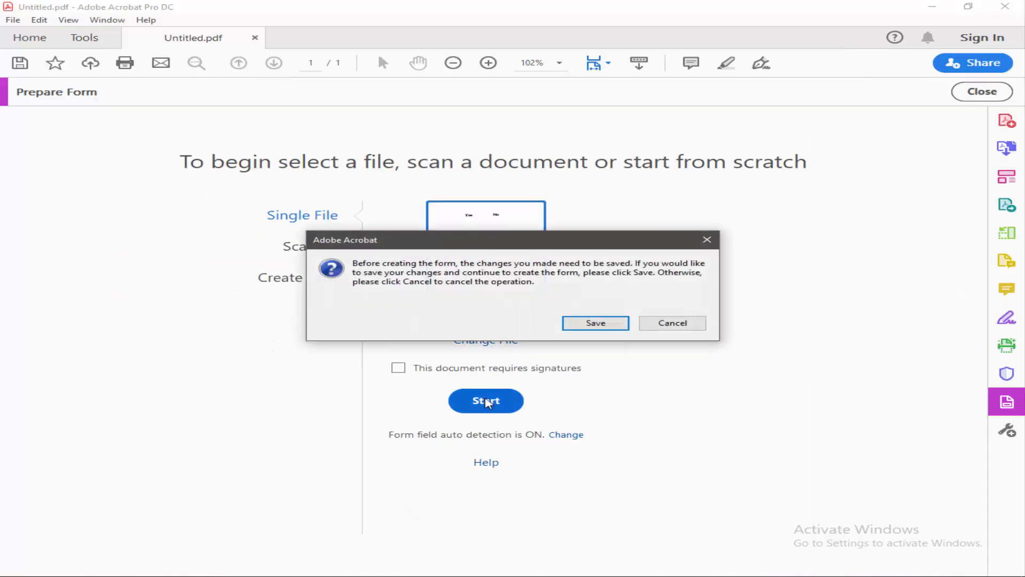
pyautogui.click(594, 323)
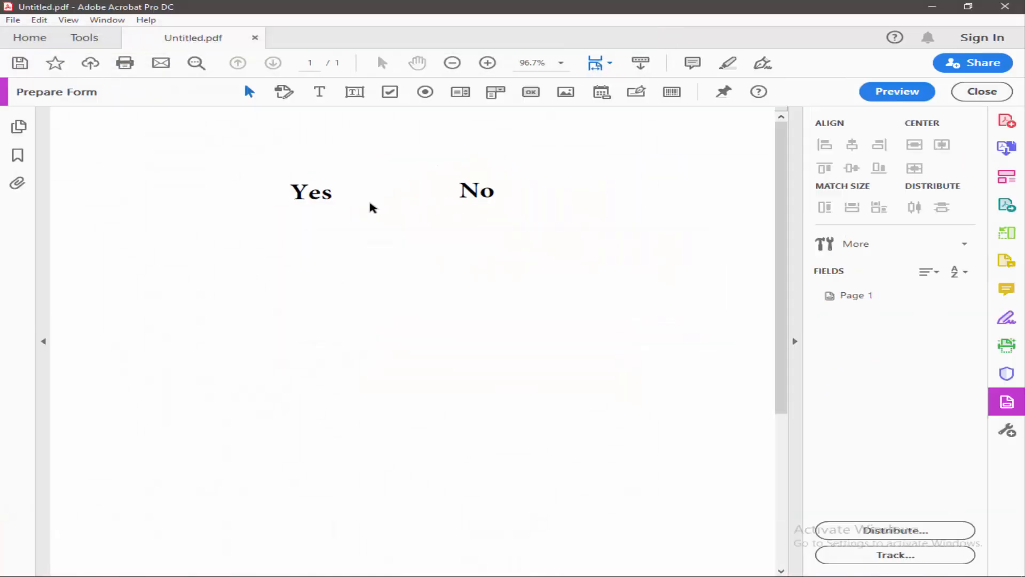
# Place a Group1 radio button under the Yes label and another under the No label.
pyautogui.click(425, 91)
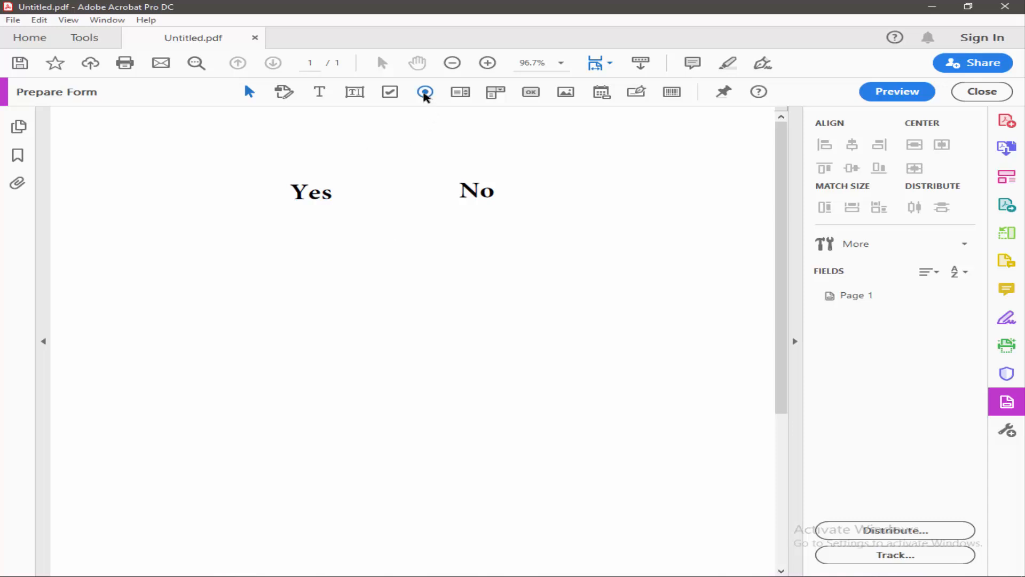
pyautogui.moveTo(425, 92)
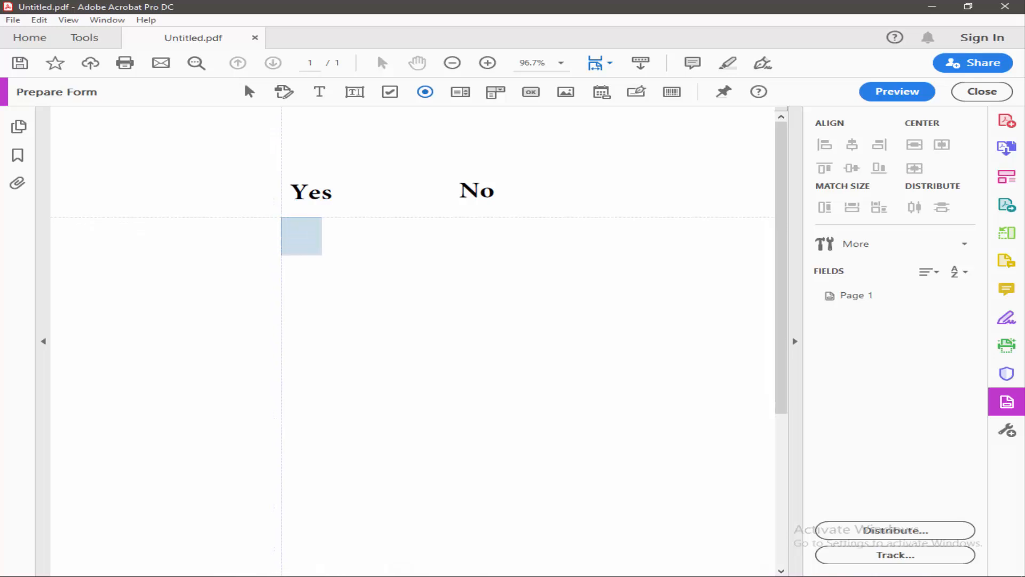
pyautogui.click(301, 235)
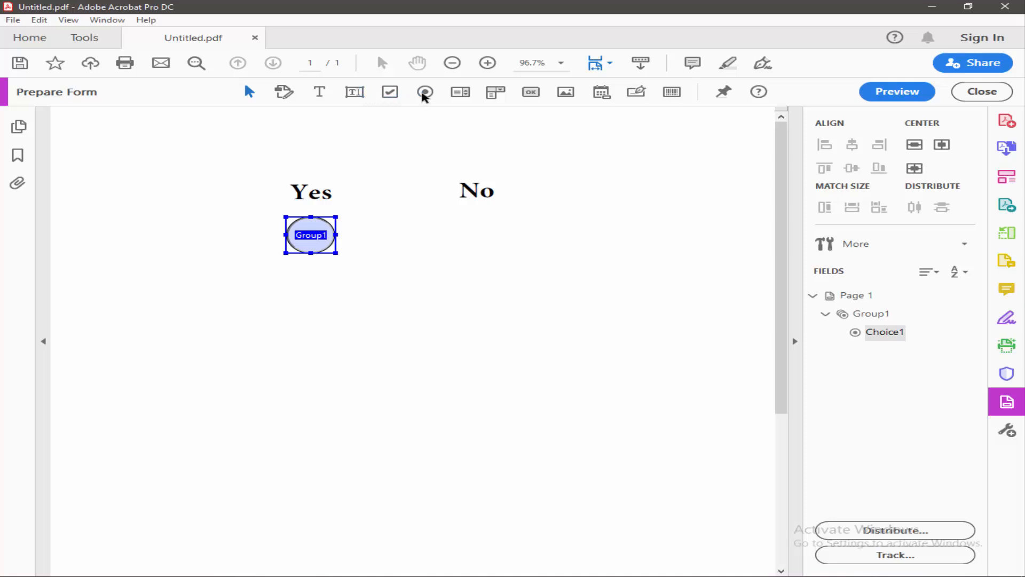
pyautogui.click(424, 92)
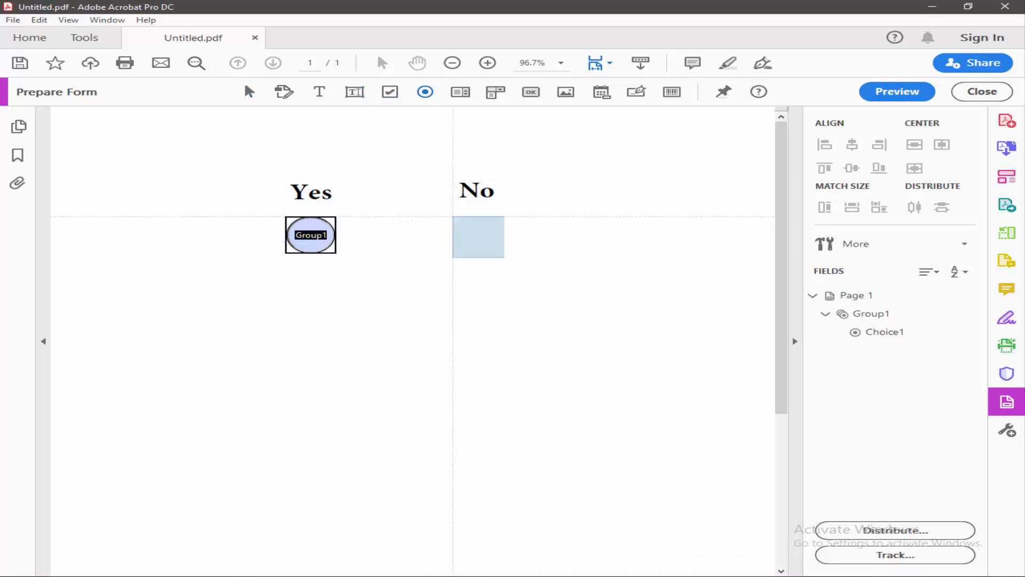
pyautogui.click(478, 238)
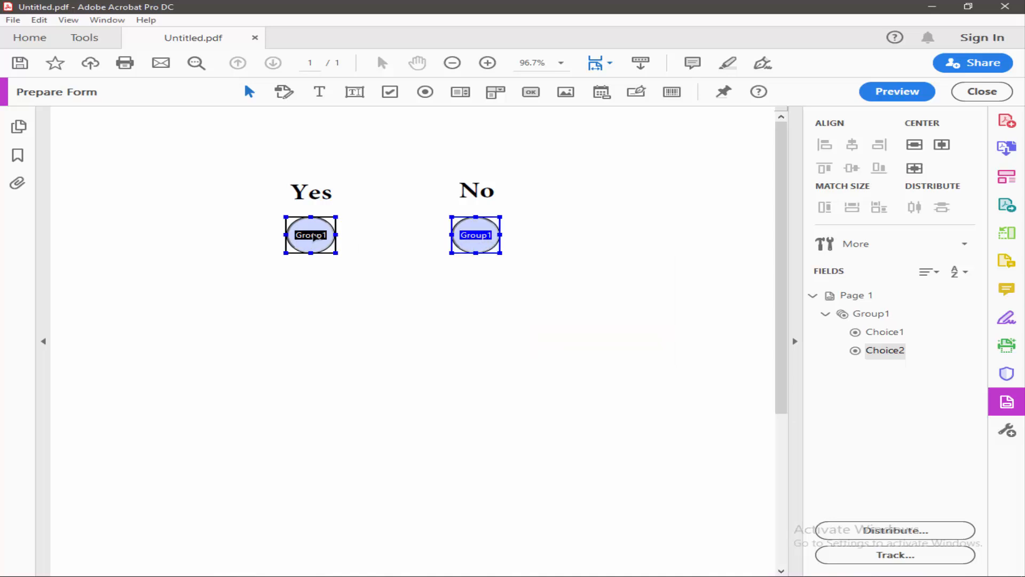
# Copy the Yes/No button pair and paste it twice to make three Group1 rows.
pyautogui.click(311, 235)
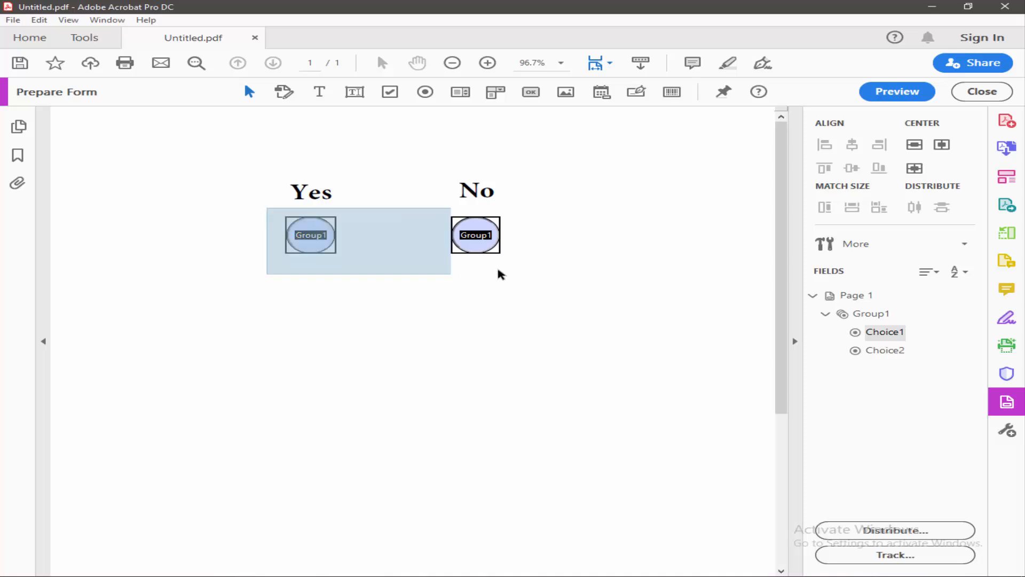
pyautogui.rightClick(475, 235)
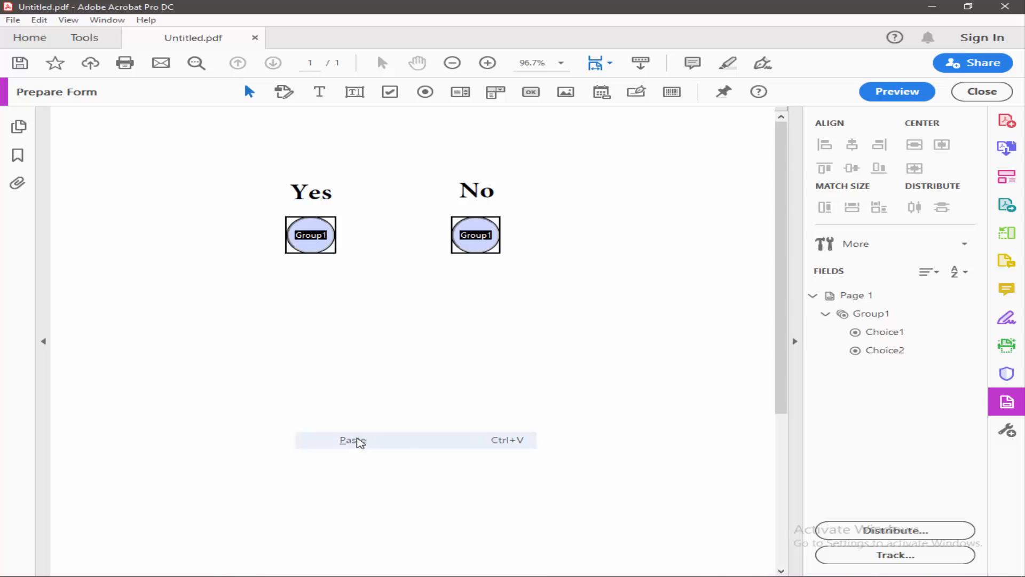
pyautogui.click(352, 439)
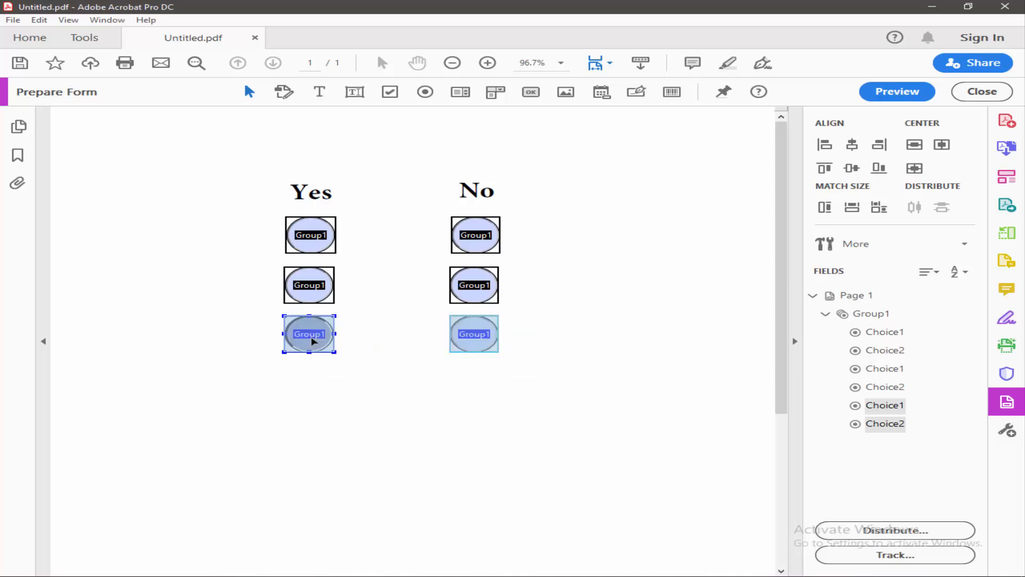
pyautogui.click(265, 215)
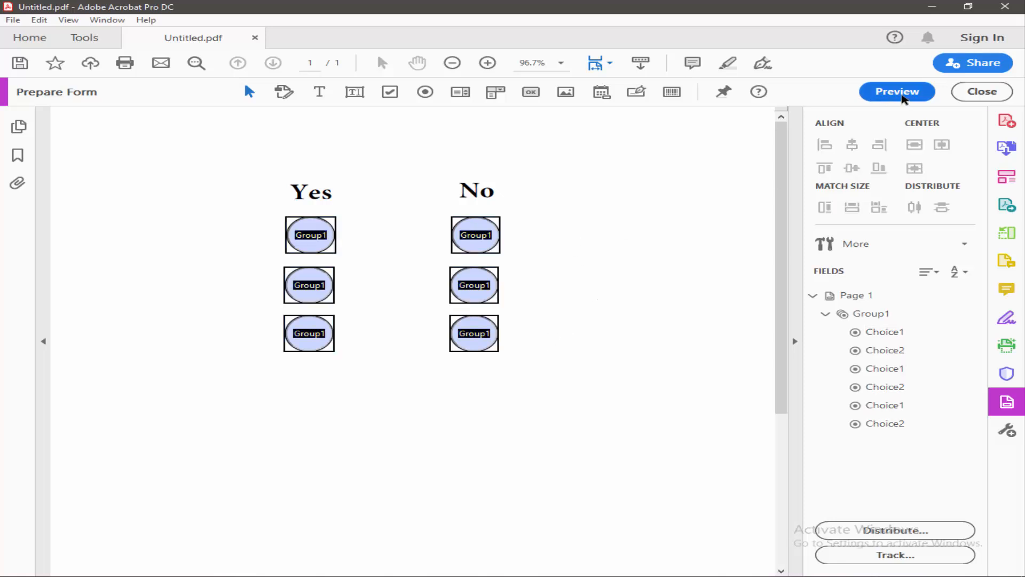
# Preview the form and mark several buttons, seeing each choice clear the others.
pyautogui.click(896, 92)
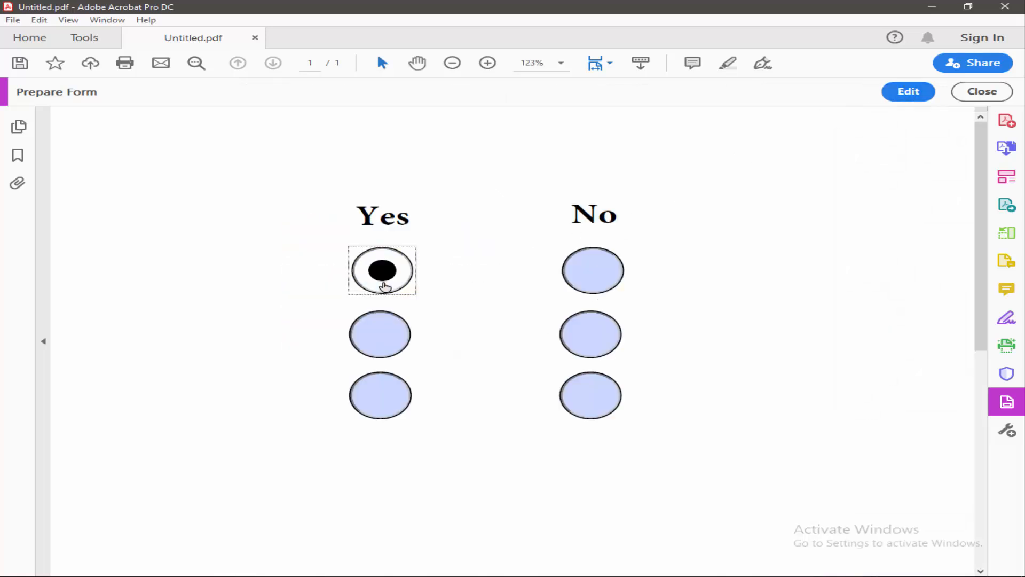
pyautogui.click(590, 394)
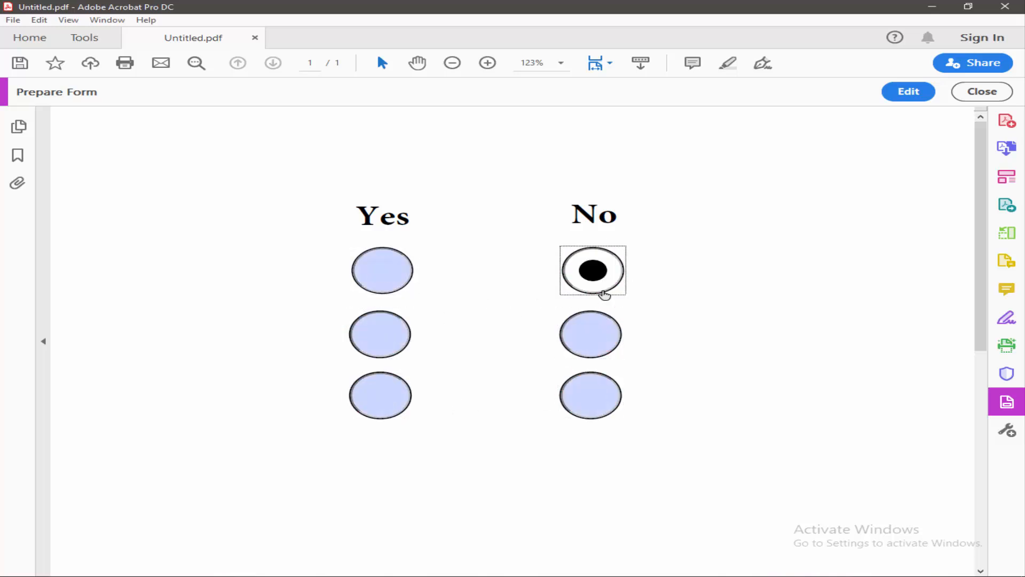
pyautogui.click(383, 270)
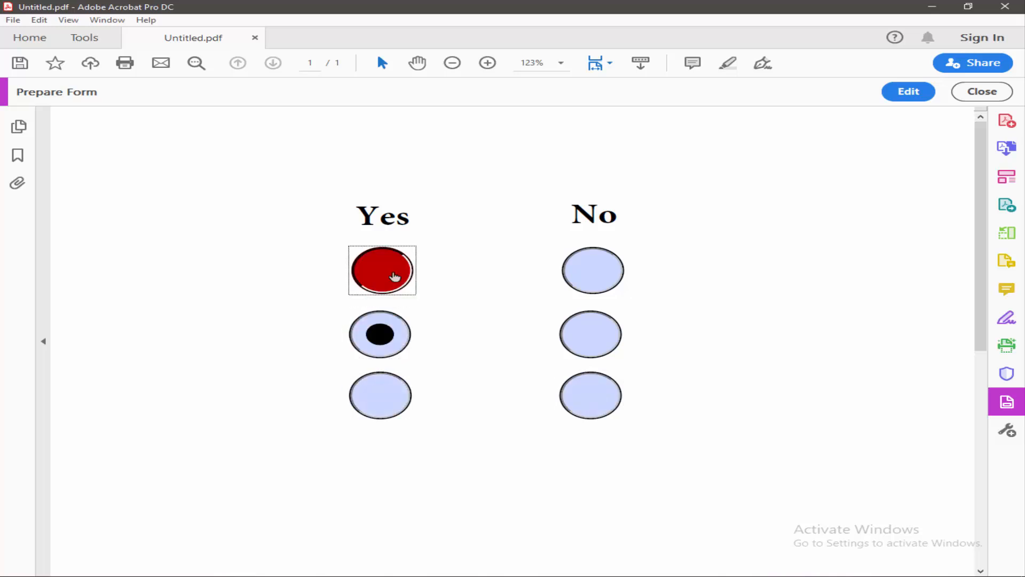
pyautogui.click(382, 270)
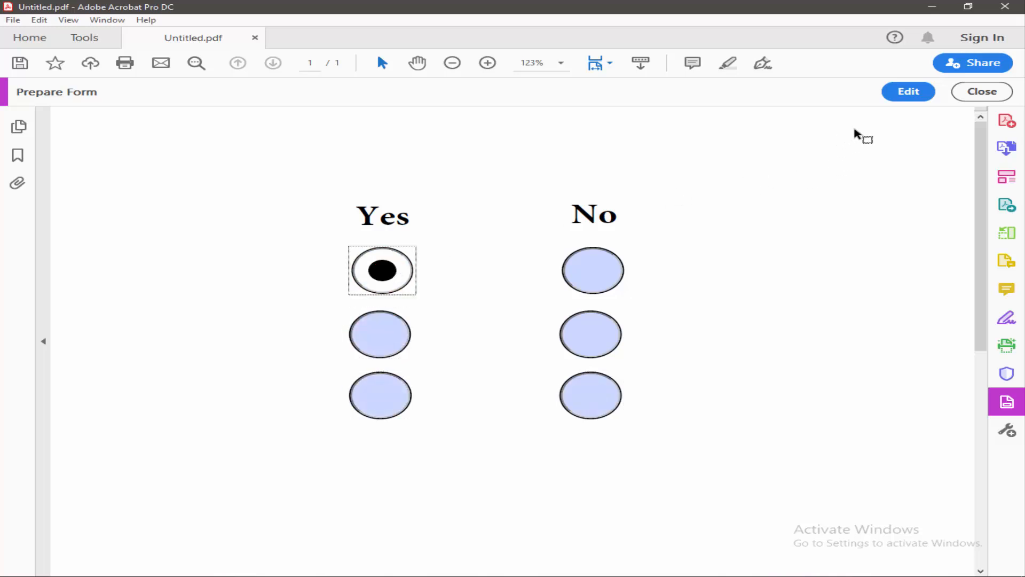
pyautogui.moveTo(907, 91)
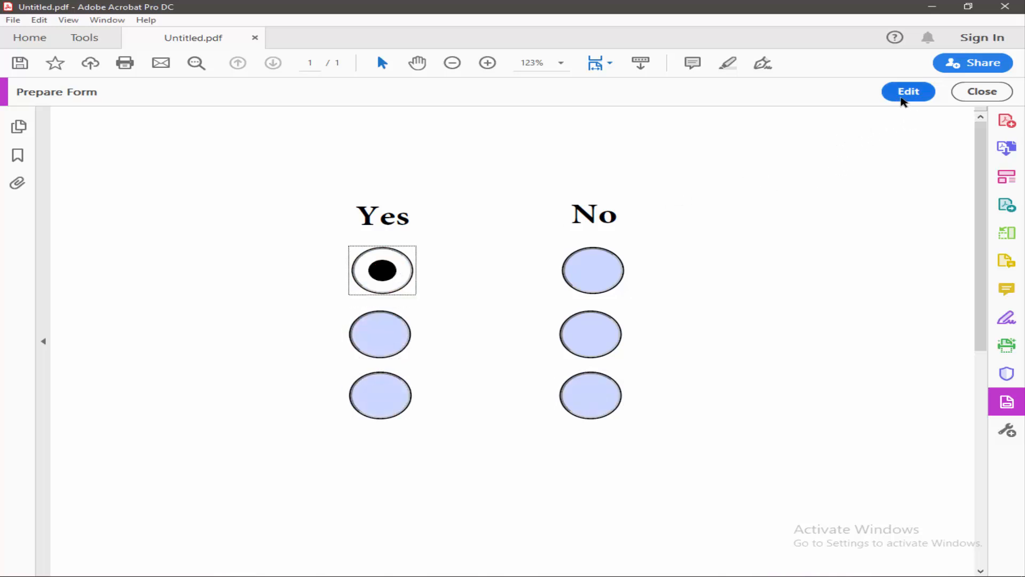
pyautogui.moveTo(907, 97)
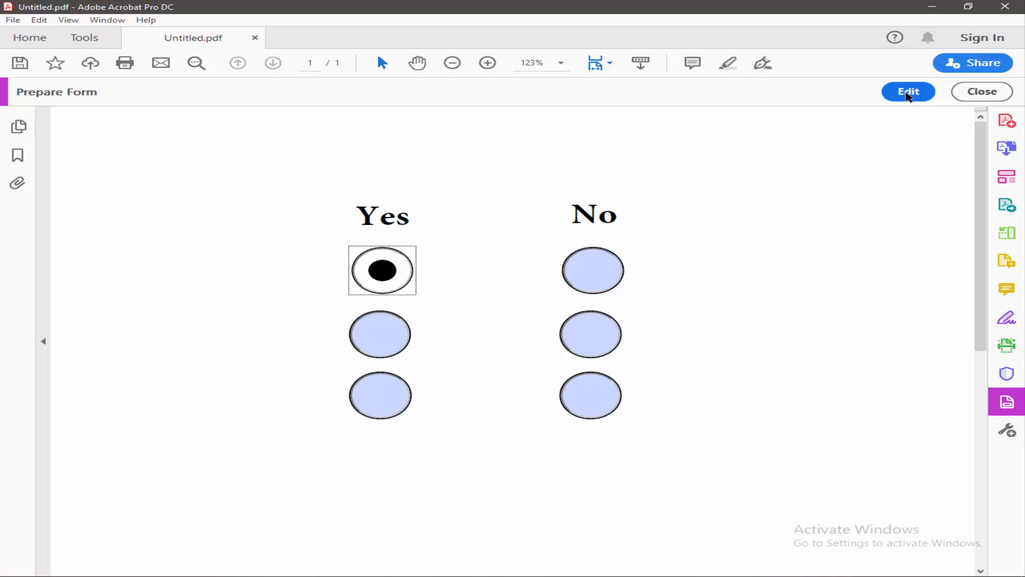
# Back in editing, rename the middle row's Yes and No buttons to Group2 in Radio Button Properties.
pyautogui.click(908, 91)
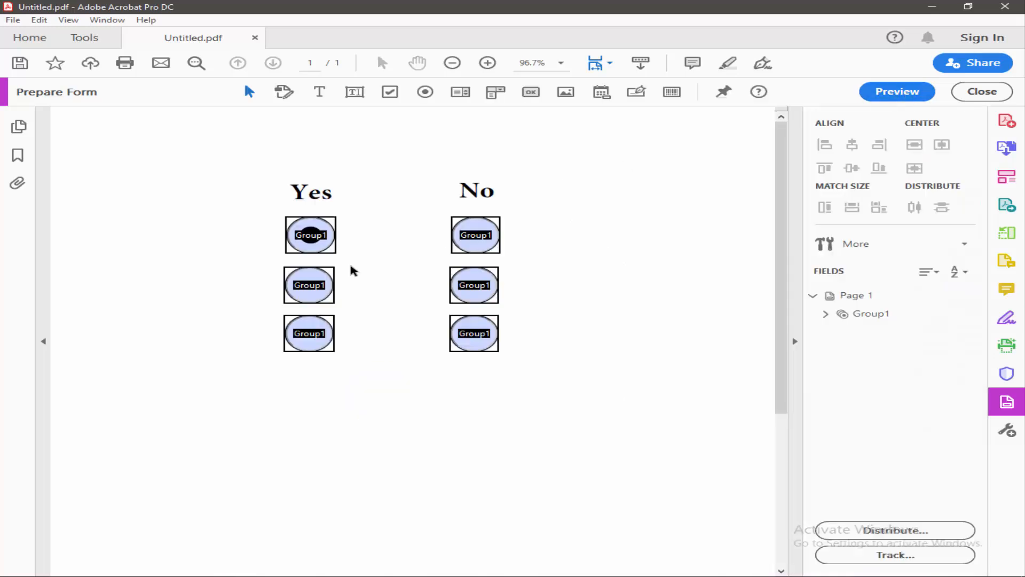
pyautogui.click(310, 235)
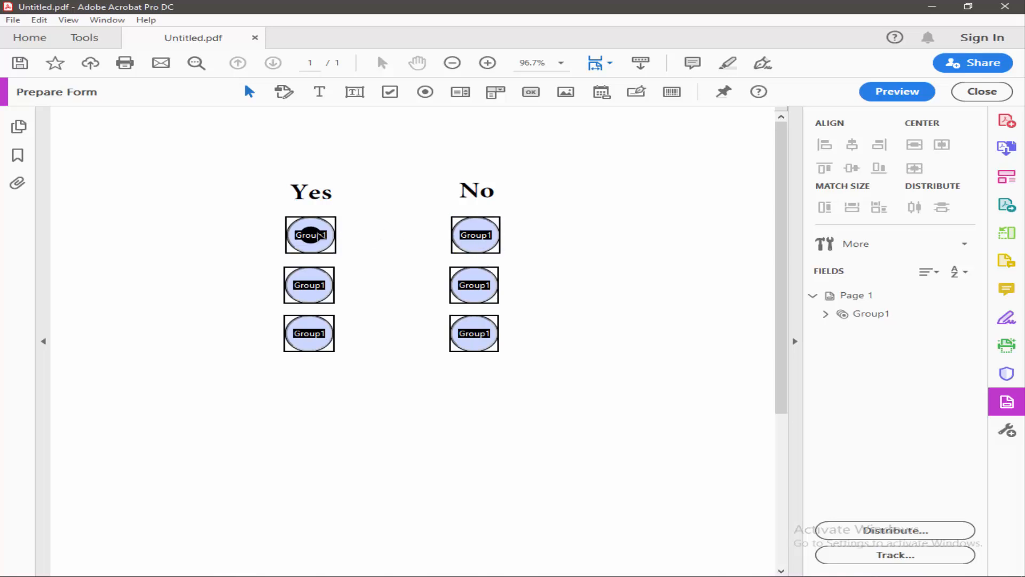
pyautogui.doubleClick(308, 284)
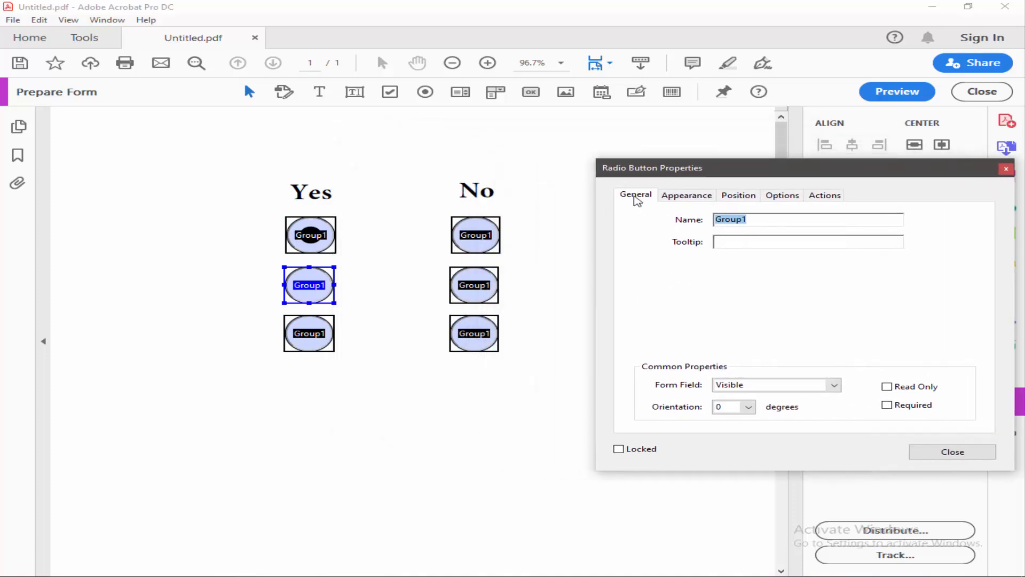
pyautogui.click(768, 219)
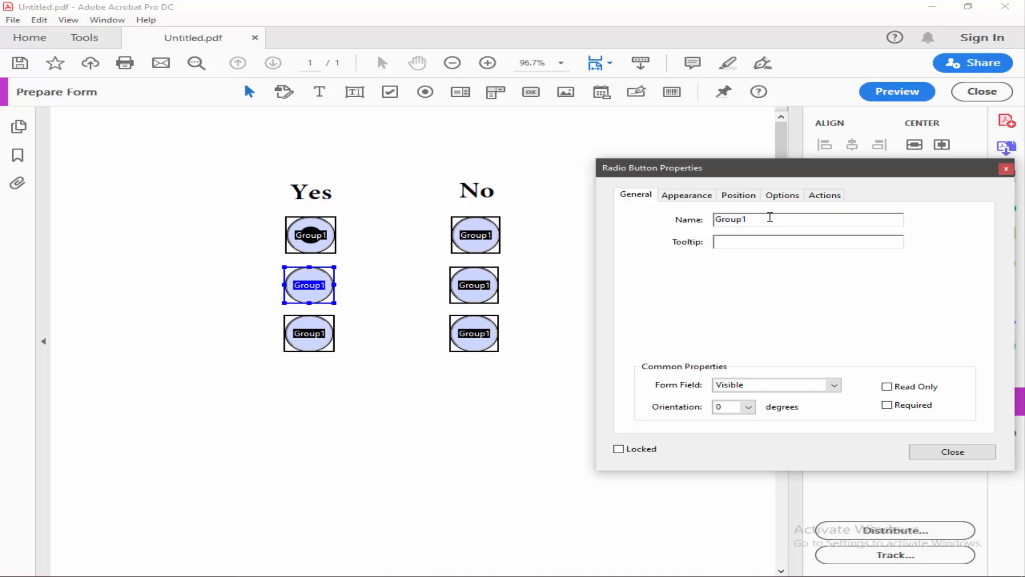
pyautogui.press('Backspace')
pyautogui.write('2')
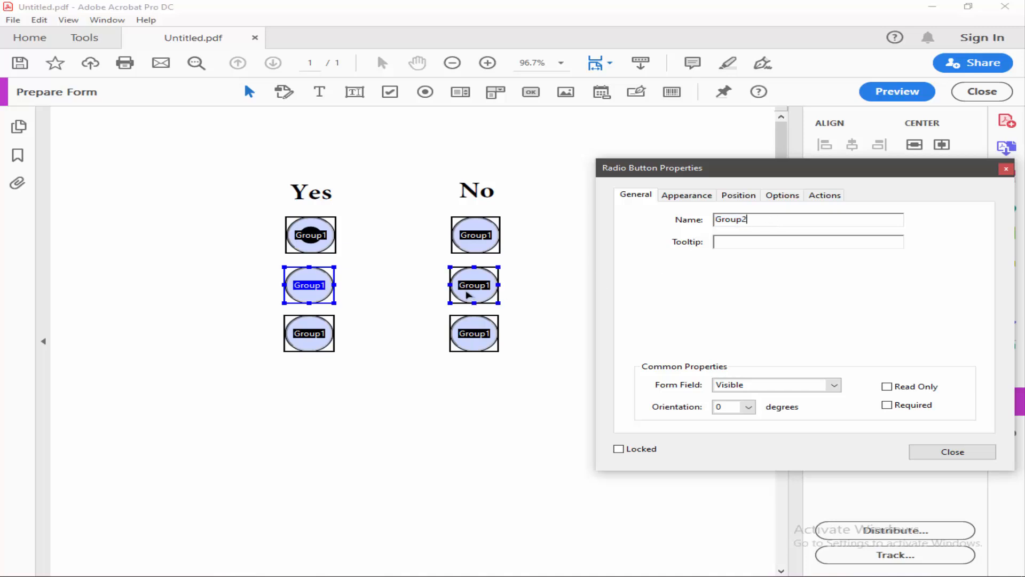
pyautogui.press('backspace')
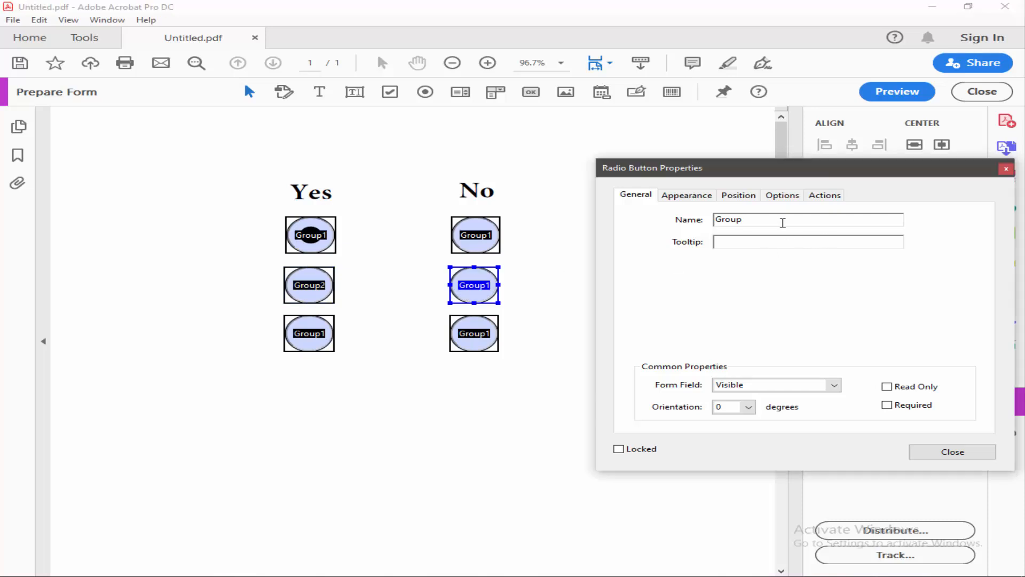
# Rename the bottom row's Yes and No buttons to Group3 and close the properties.
pyautogui.click(309, 333)
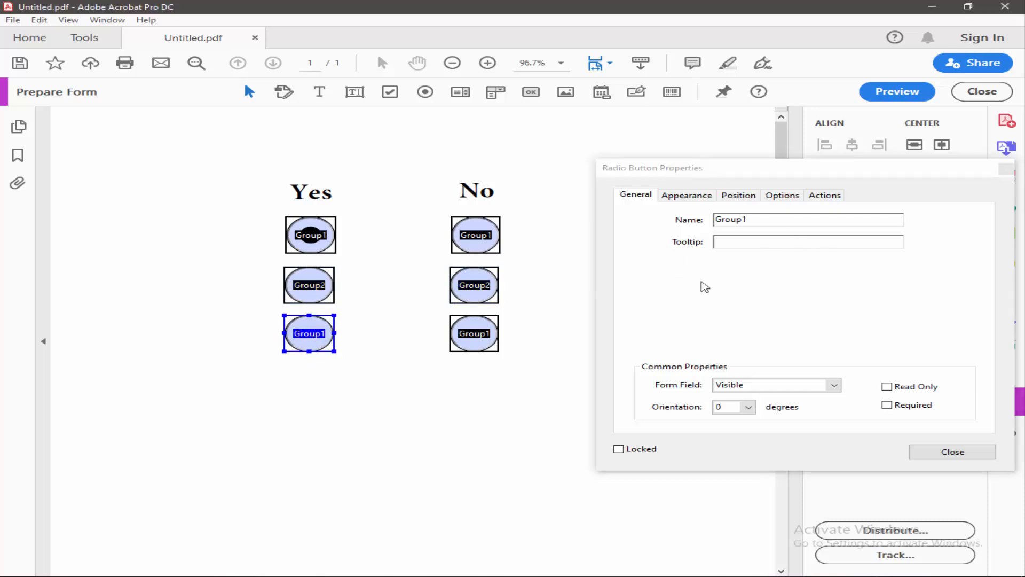
pyautogui.write('Group3')
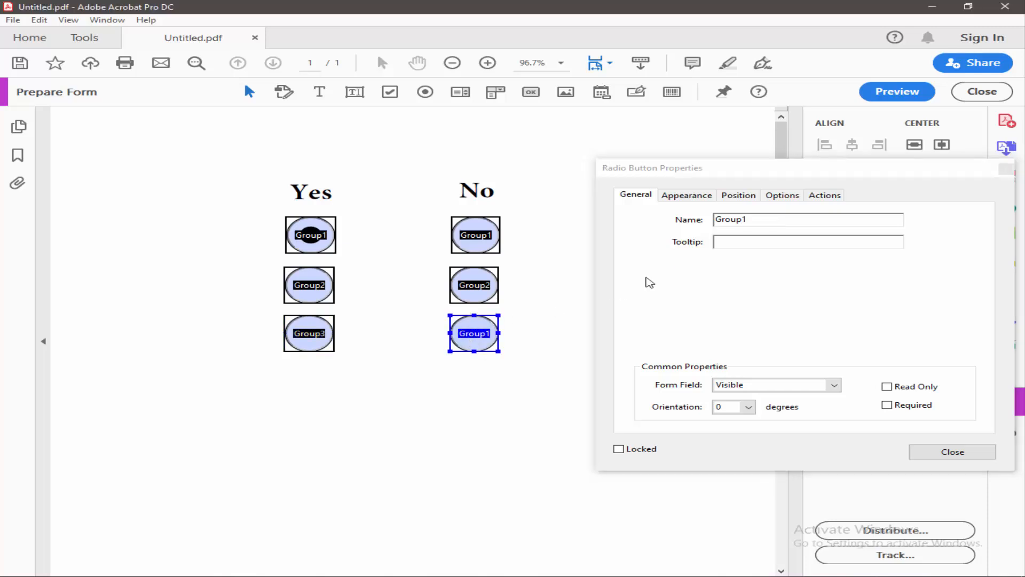
pyautogui.press('Backspace')
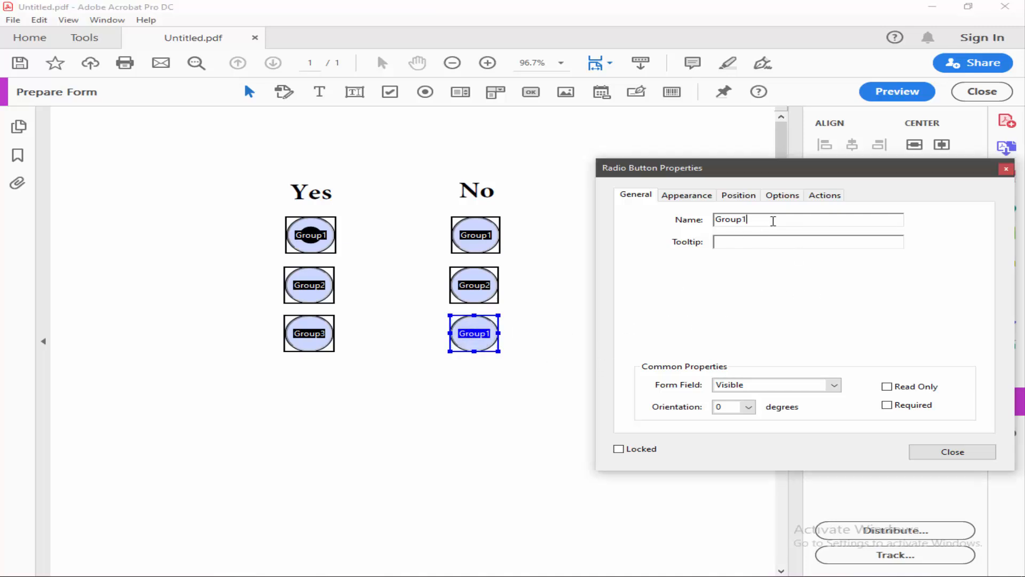
pyautogui.press('Backspace')
pyautogui.write('3')
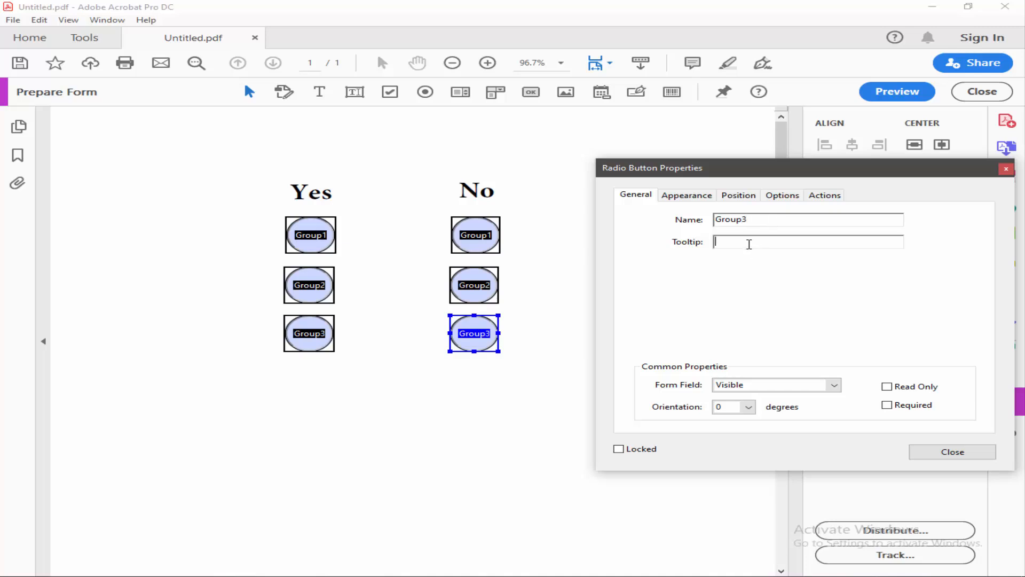
pyautogui.click(952, 452)
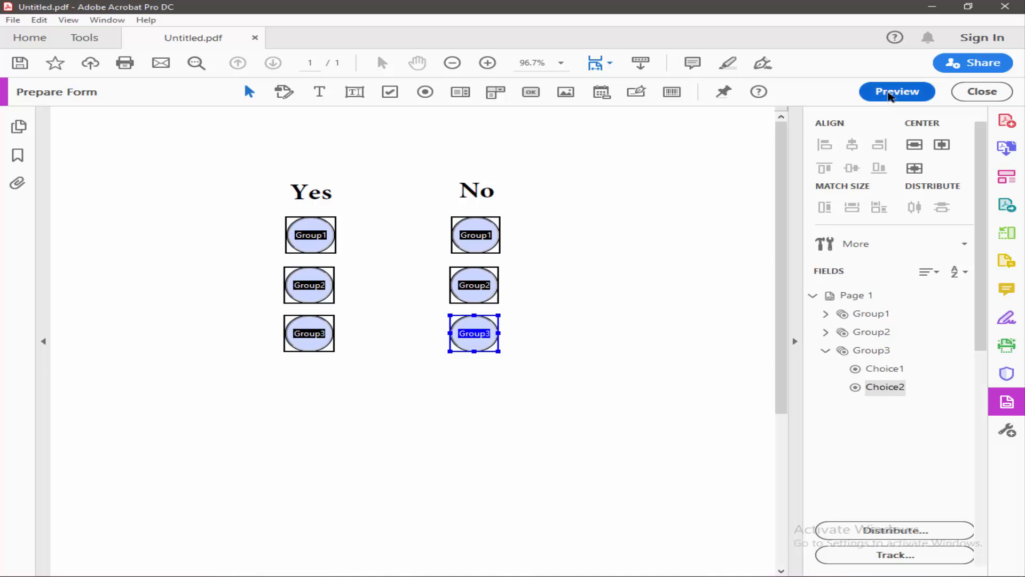
# Preview the form, answer No in the middle and bottom rows, and return to editing.
pyautogui.click(897, 92)
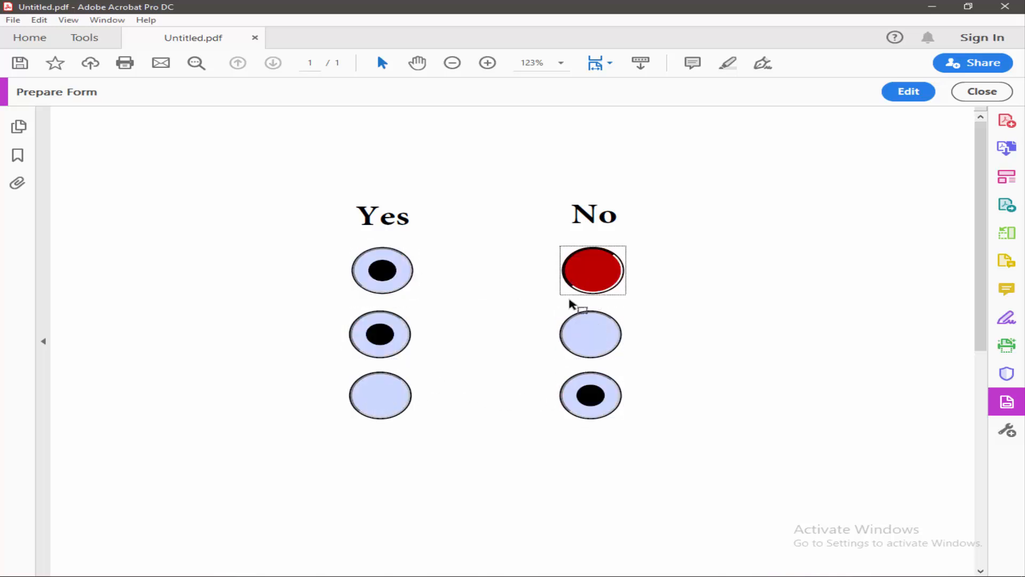
pyautogui.click(380, 334)
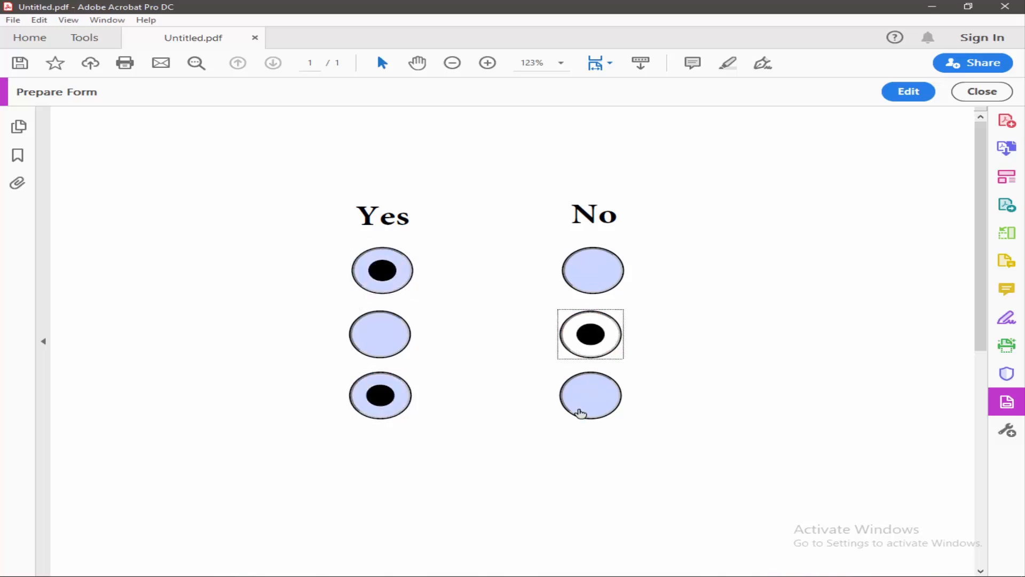
pyautogui.click(908, 91)
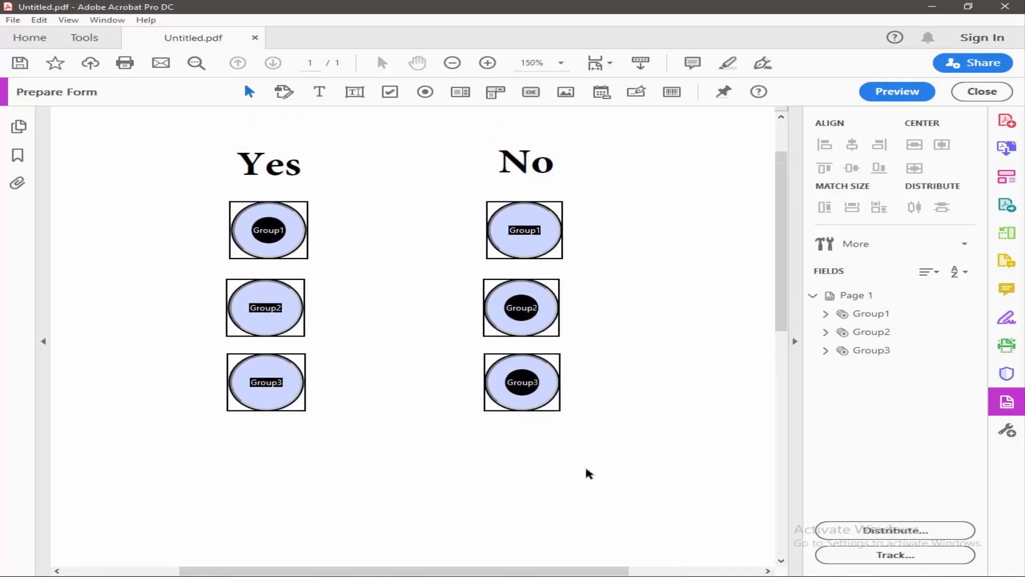
# Rename the bottom row's No and Yes buttons from Group3 to Group2 in Radio Button Properties.
pyautogui.click(265, 308)
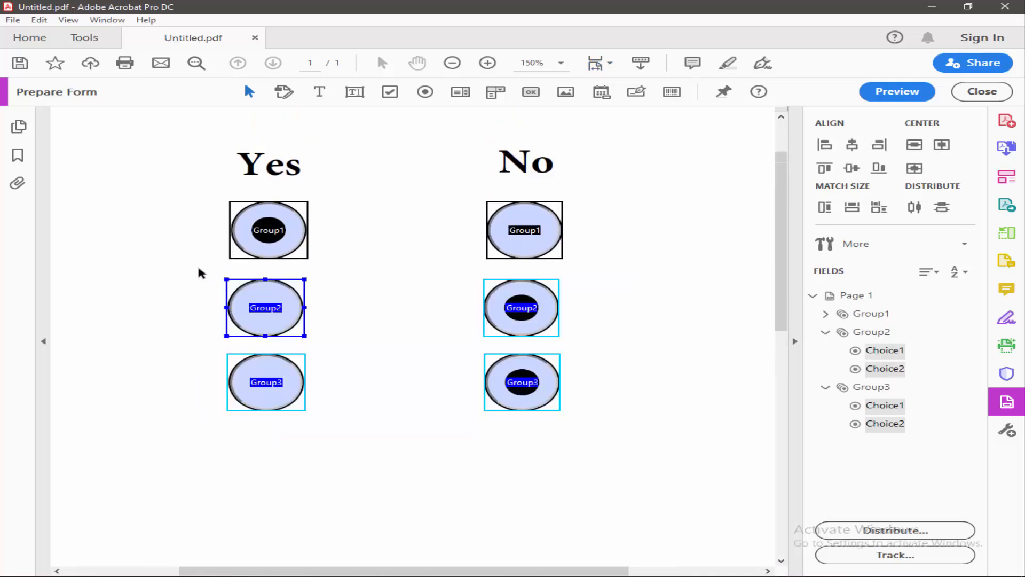
pyautogui.click(521, 382)
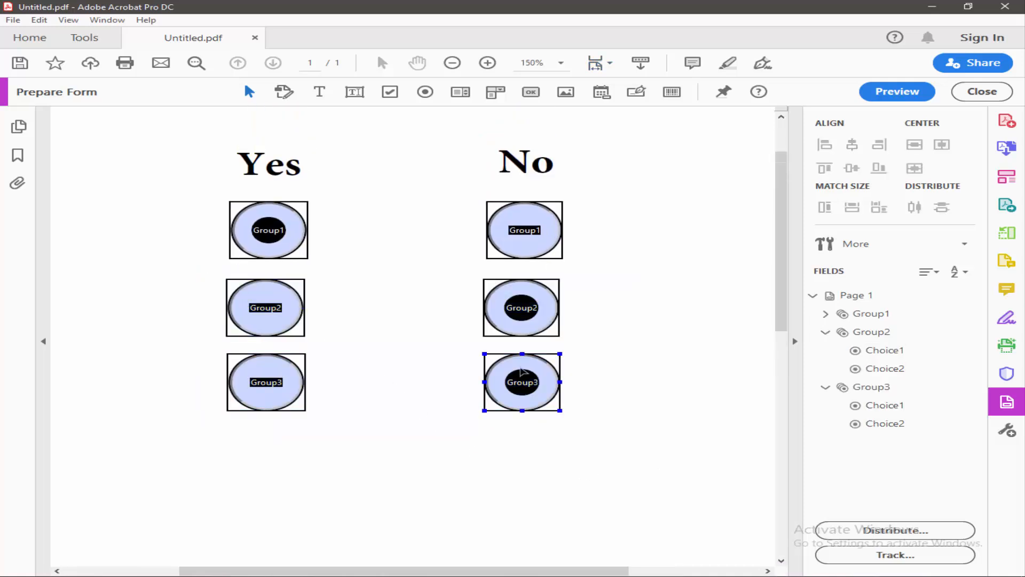
pyautogui.doubleClick(521, 382)
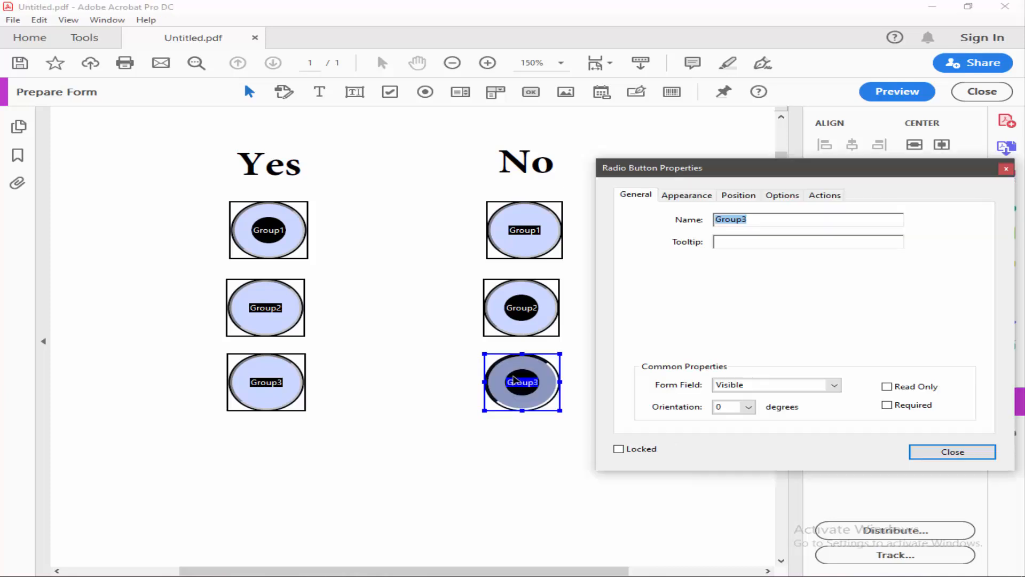
pyautogui.click(762, 220)
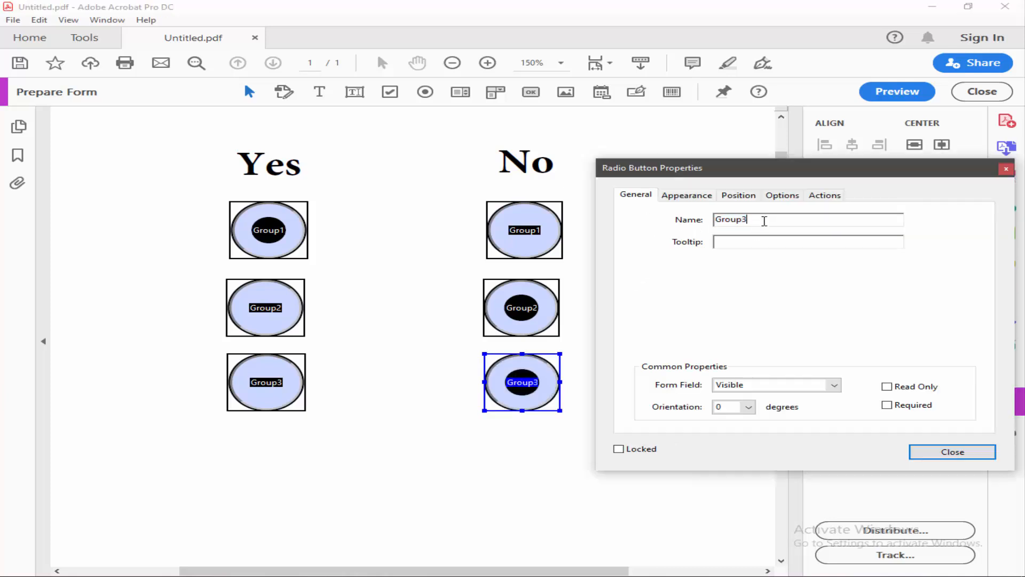
pyautogui.press('Backspace')
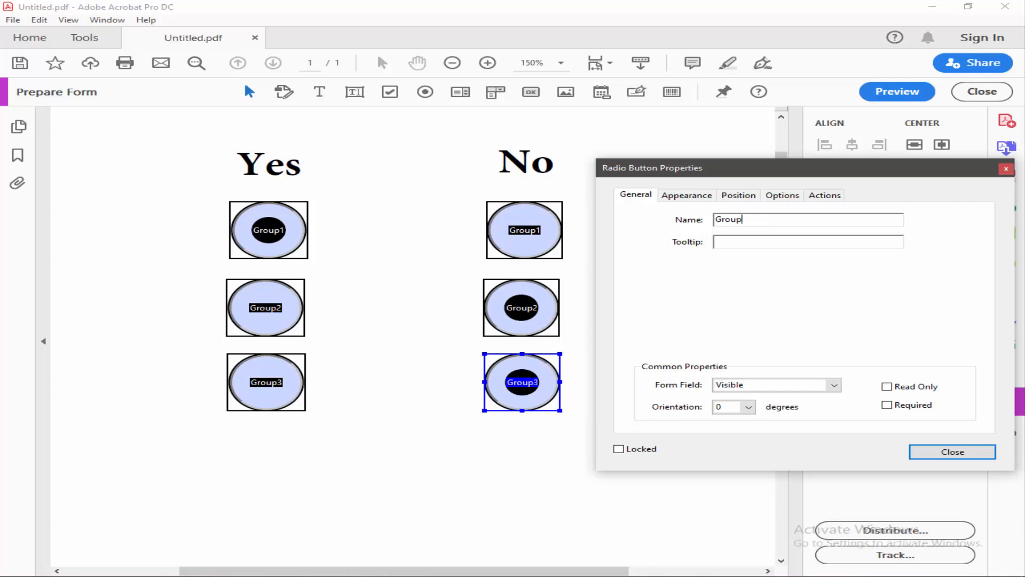
pyautogui.click(265, 383)
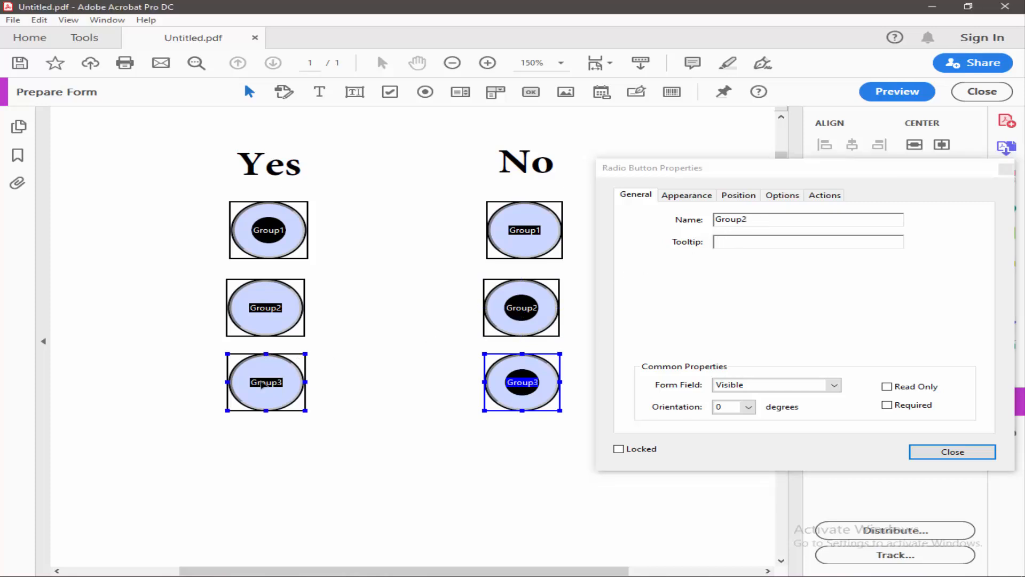
pyautogui.press('Backspace')
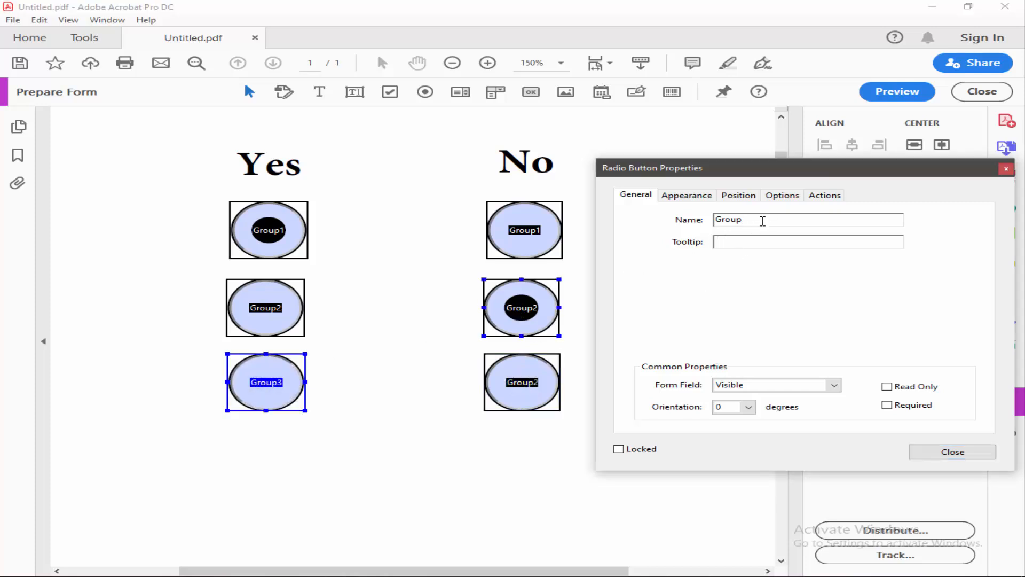
pyautogui.click(952, 451)
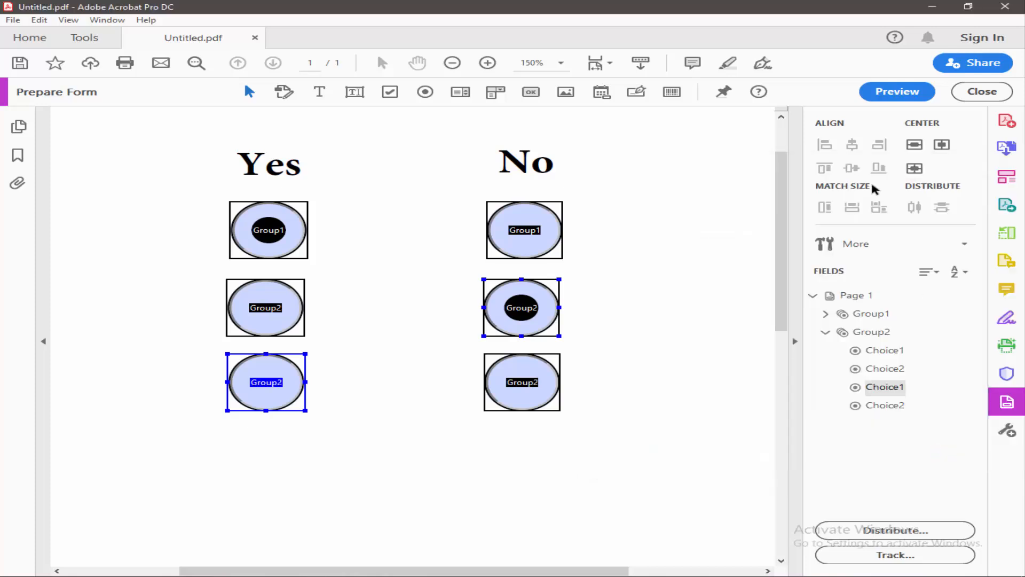
# Preview the form and answer No in the middle then bottom row, the lower rows sharing one choice.
pyautogui.click(896, 91)
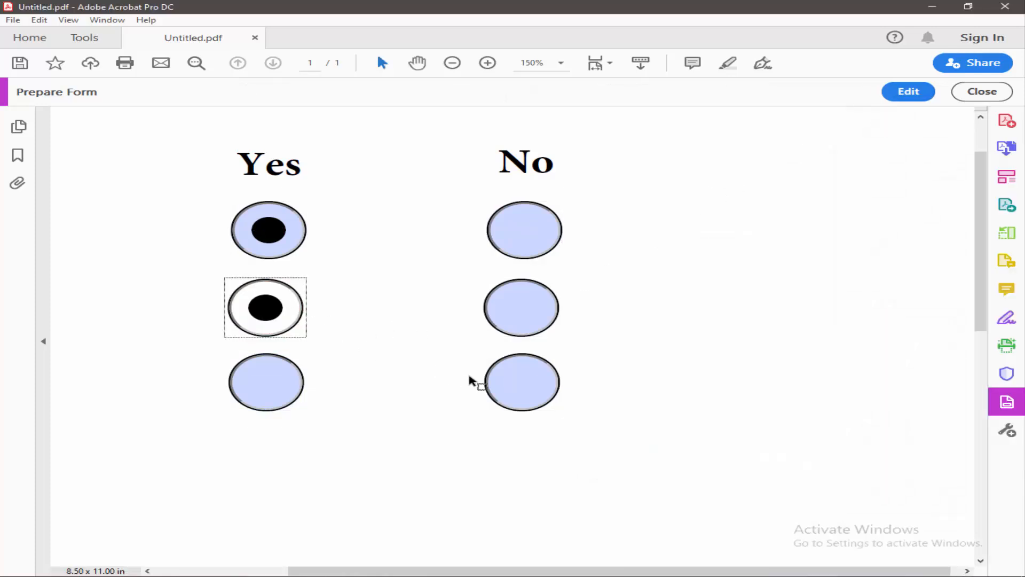
pyautogui.click(521, 308)
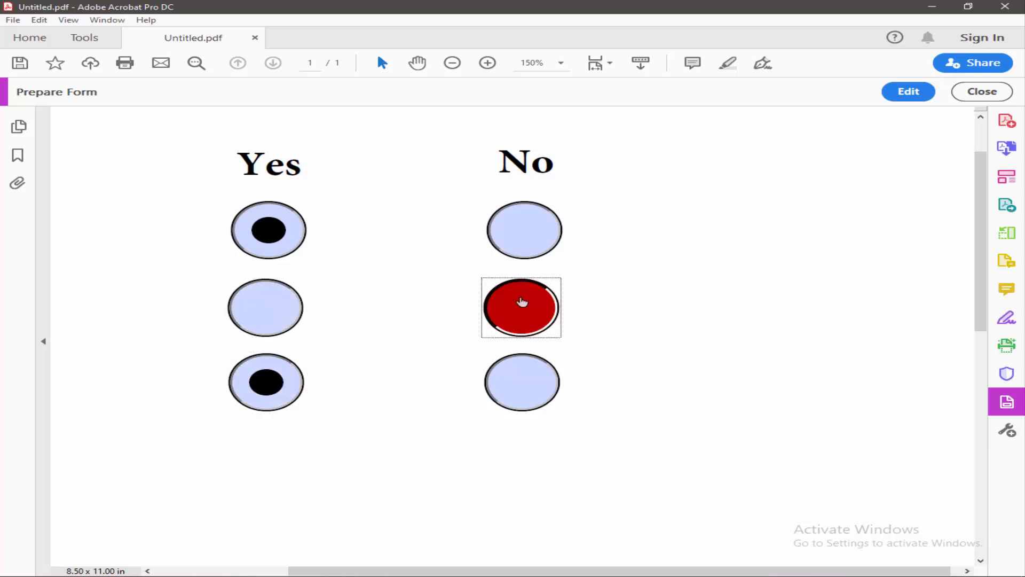
pyautogui.click(452, 63)
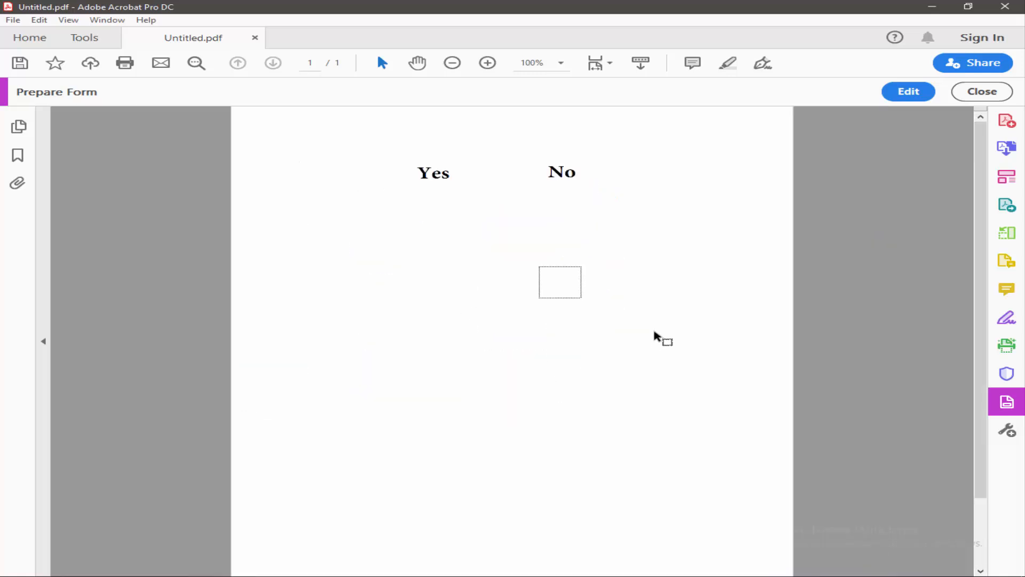
pyautogui.click(487, 63)
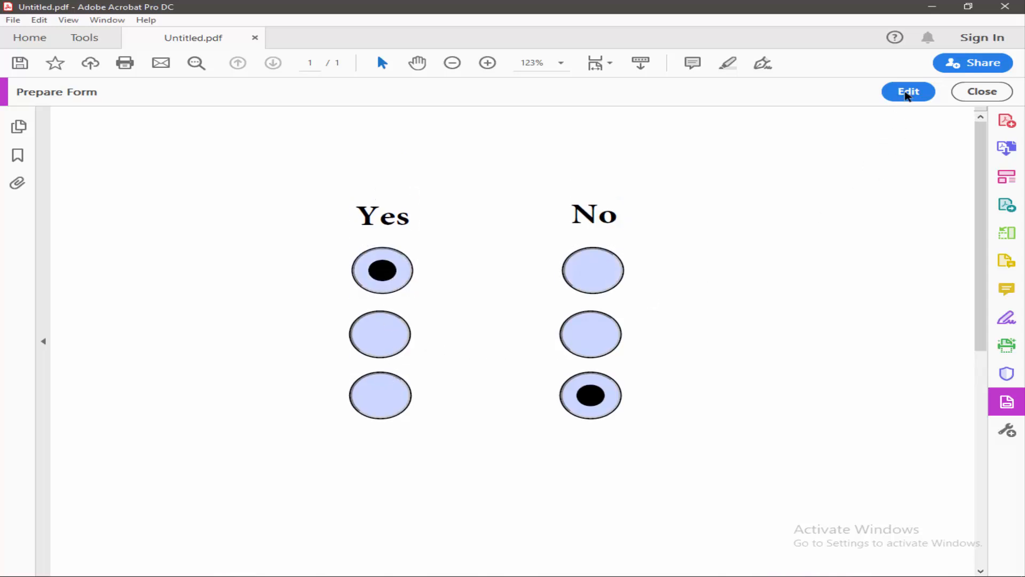
# Leave Preview for form editing and deselect the buttons, showing Group1 and a four-choice Group2.
pyautogui.click(908, 91)
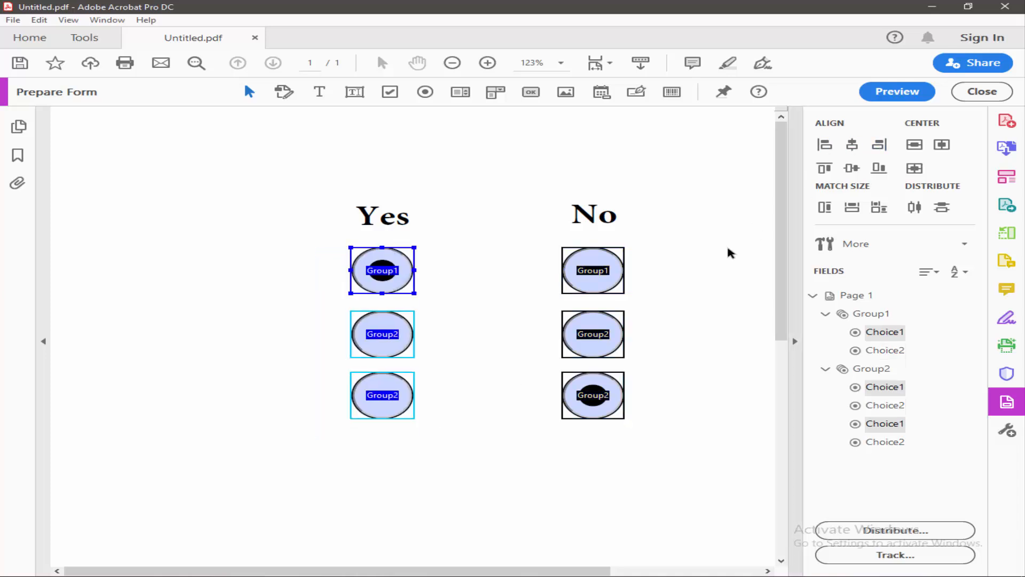
pyautogui.click(668, 406)
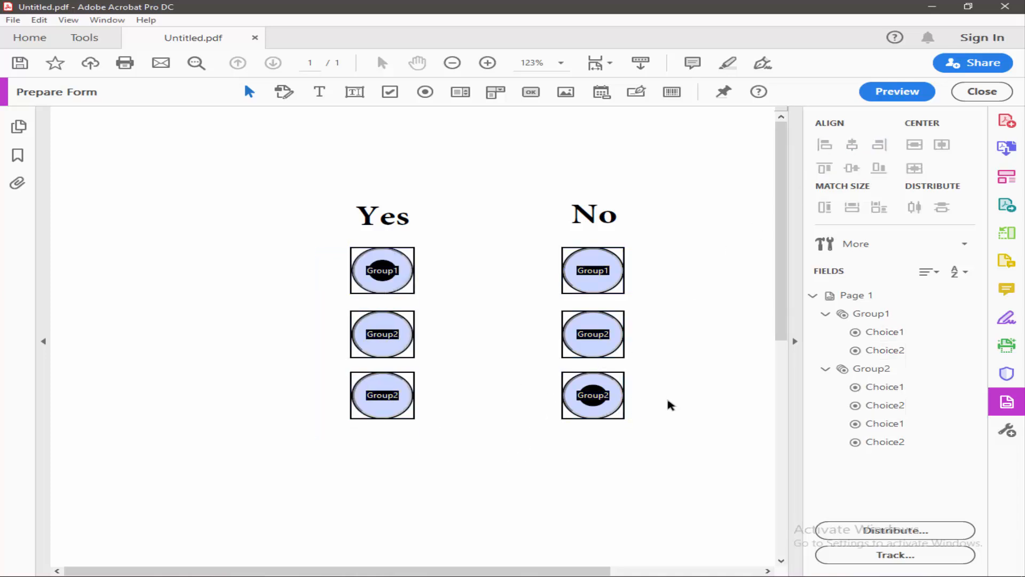